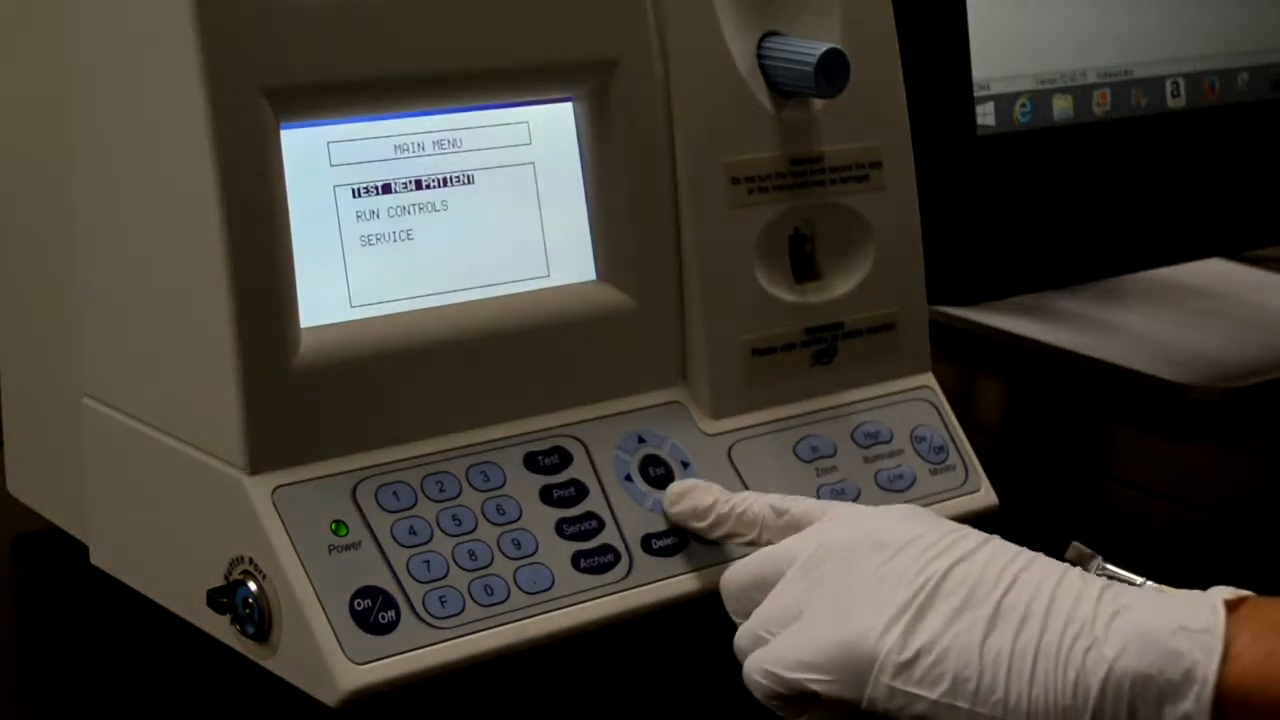
# Step: Enter the SQA-V Service menu and activate the Service Data screen
pyautogui.click(574, 524)
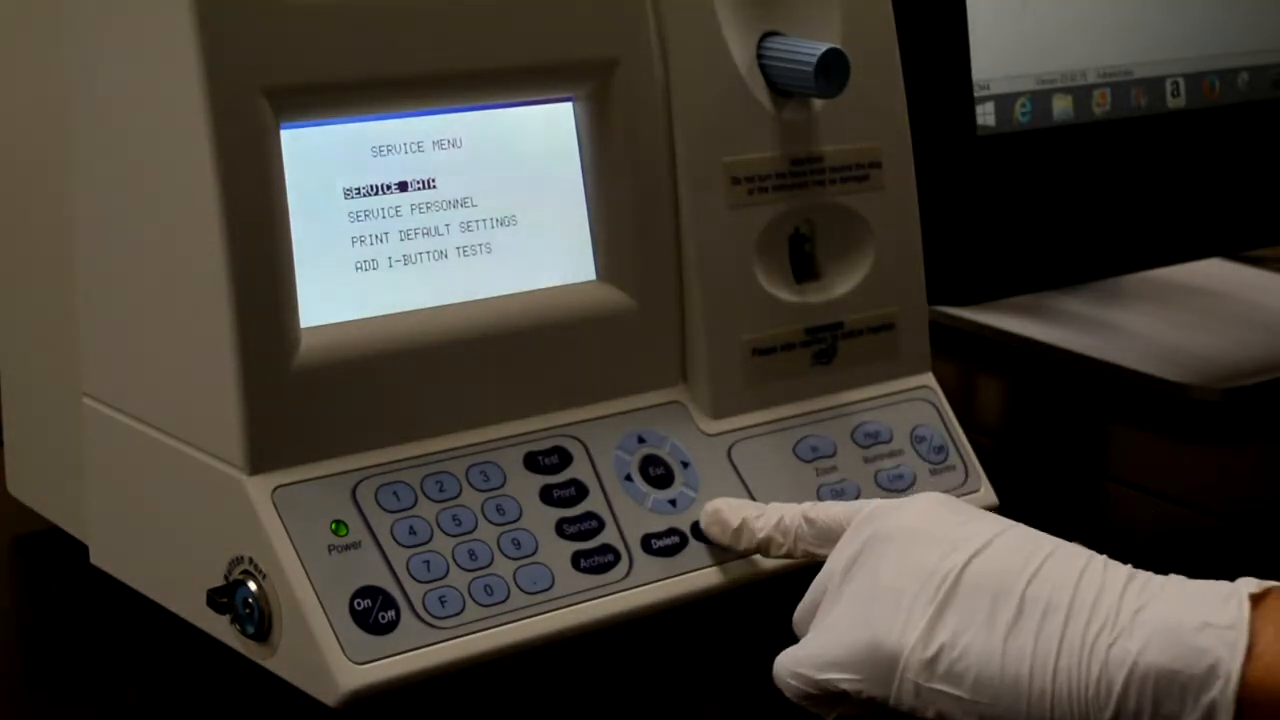
pyautogui.click(712, 530)
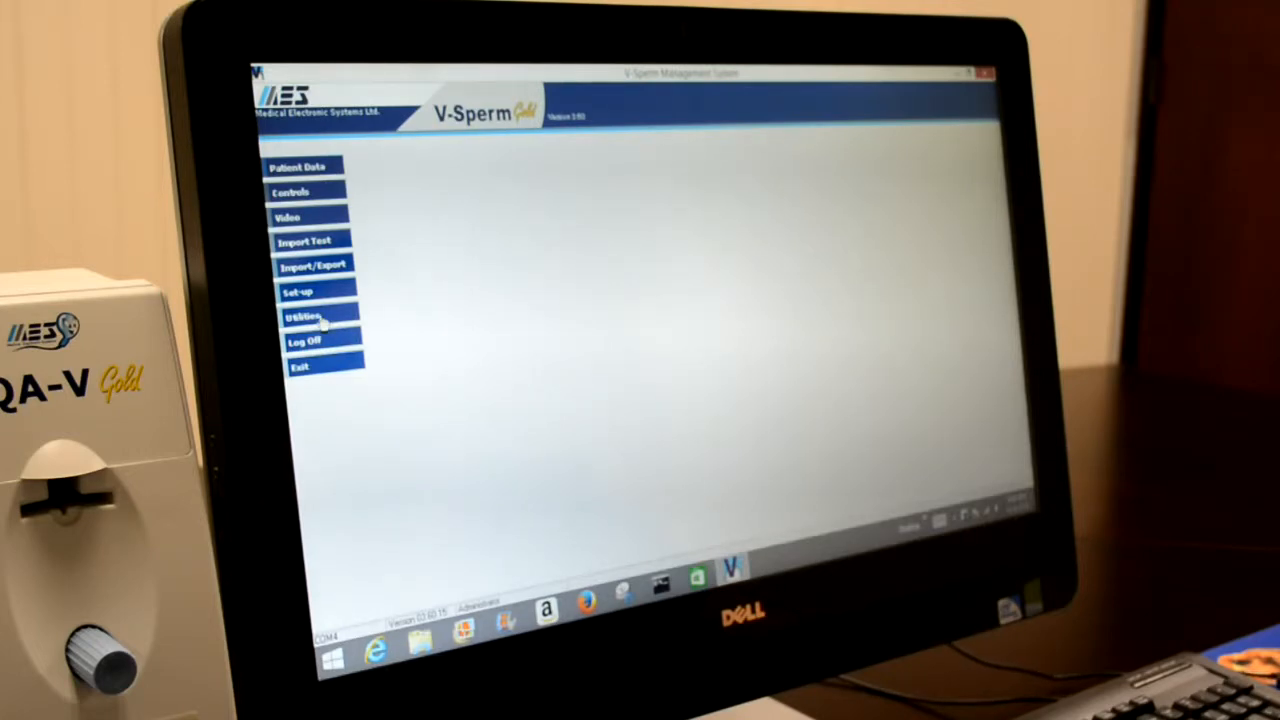
# Step: From Utilities, load the live Self-Test Data via Continue for motility and concentration channels
pyautogui.click(300, 314)
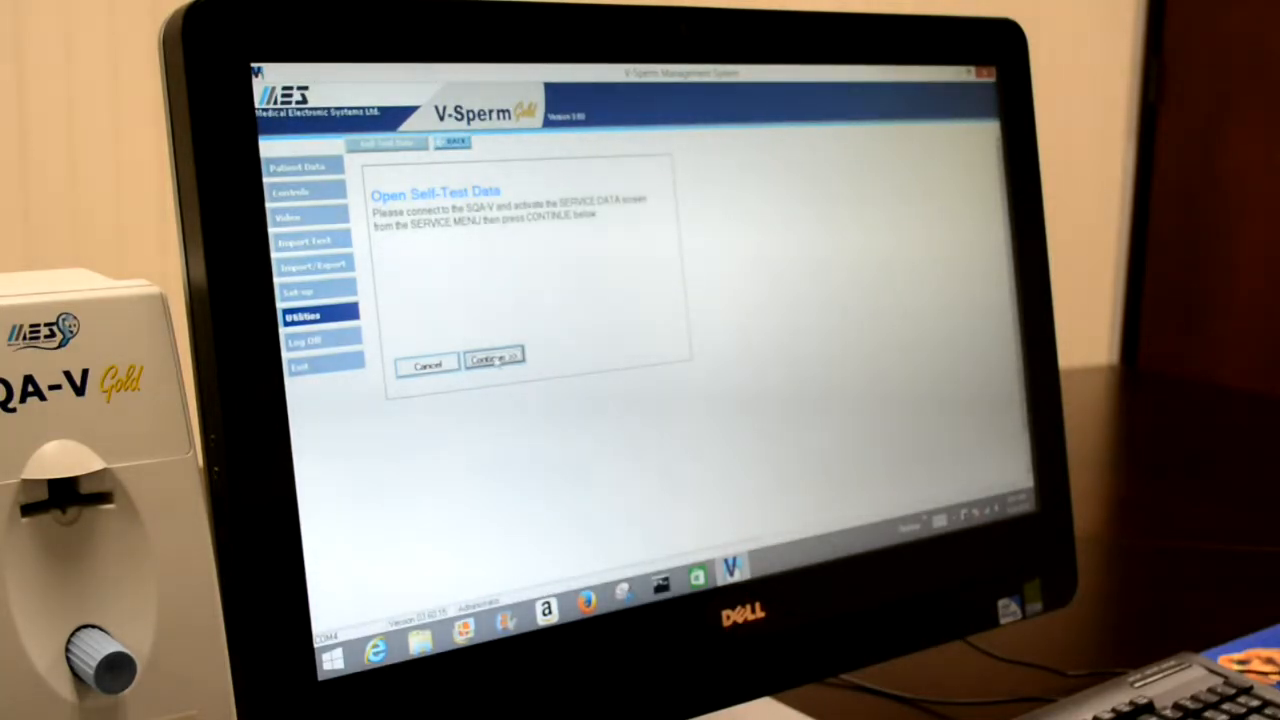
pyautogui.click(492, 360)
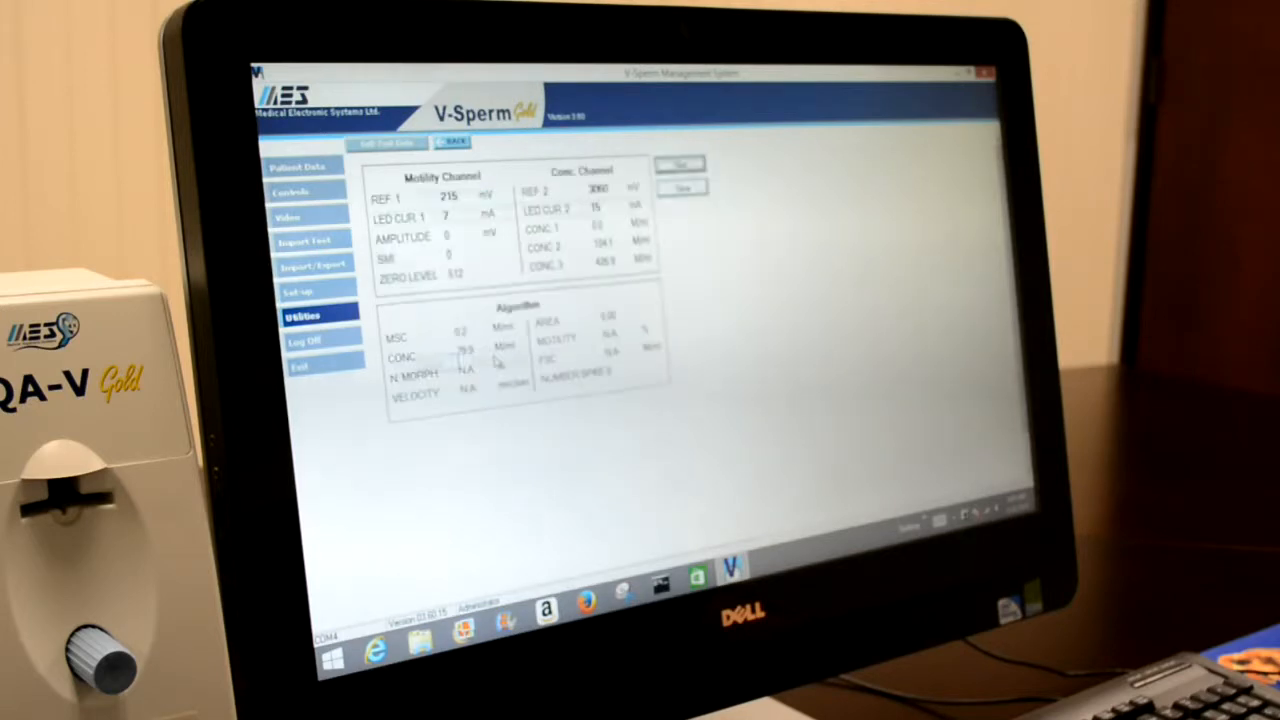